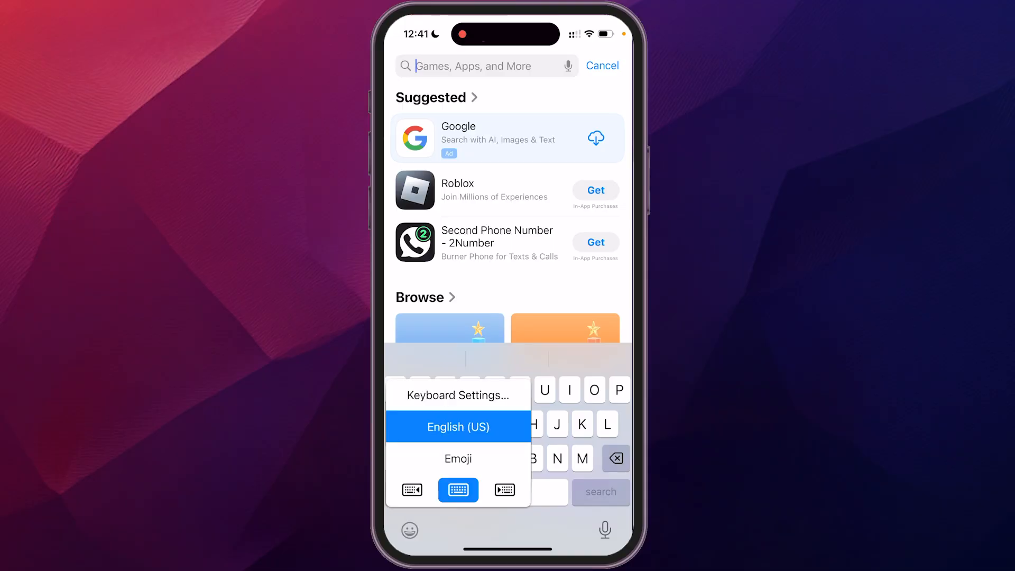
Search the App Store for 'microsoft 365' and install and launch the app
left_click(459, 426)
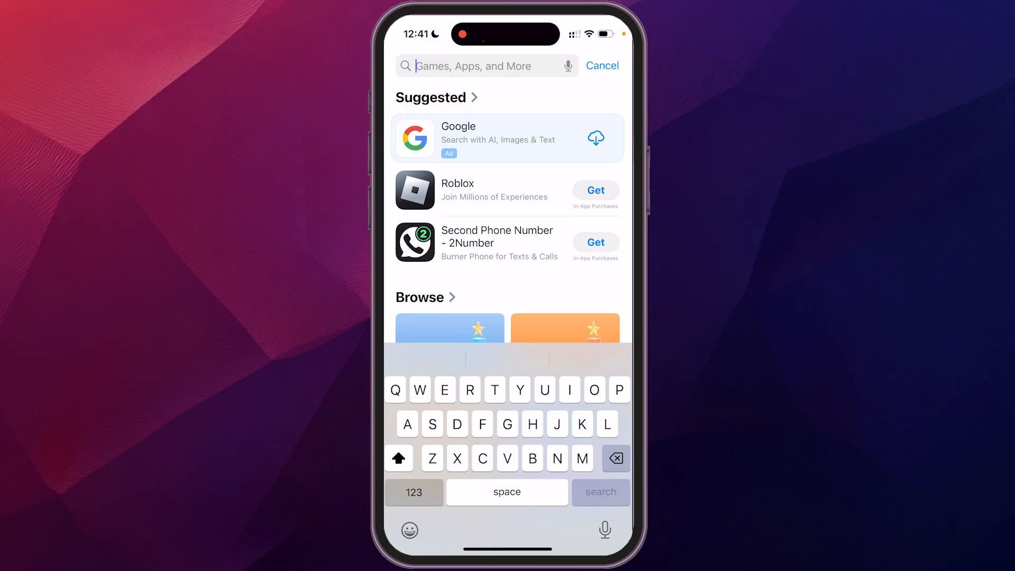
left_click(486, 65)
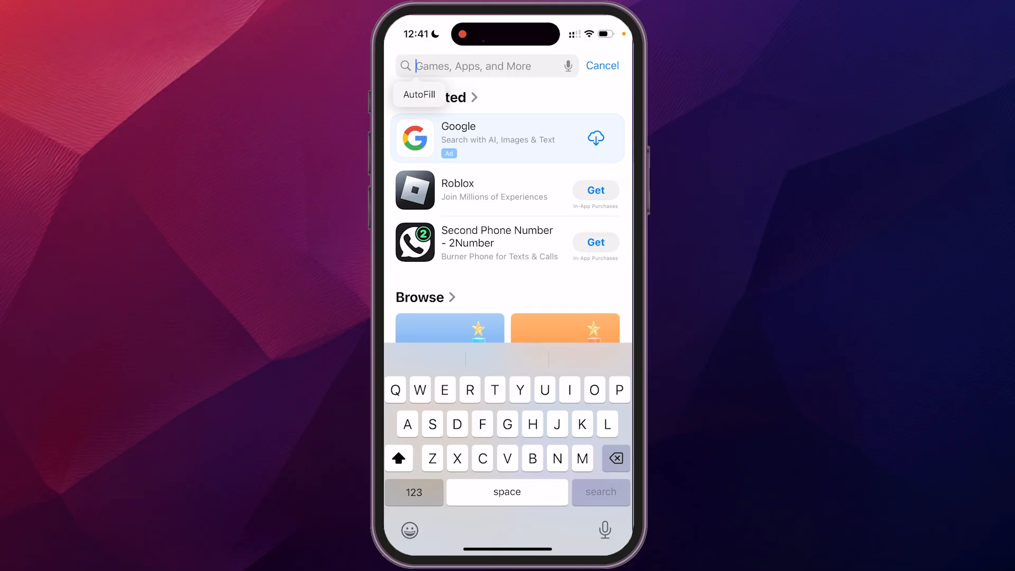
type("microsoft 365")
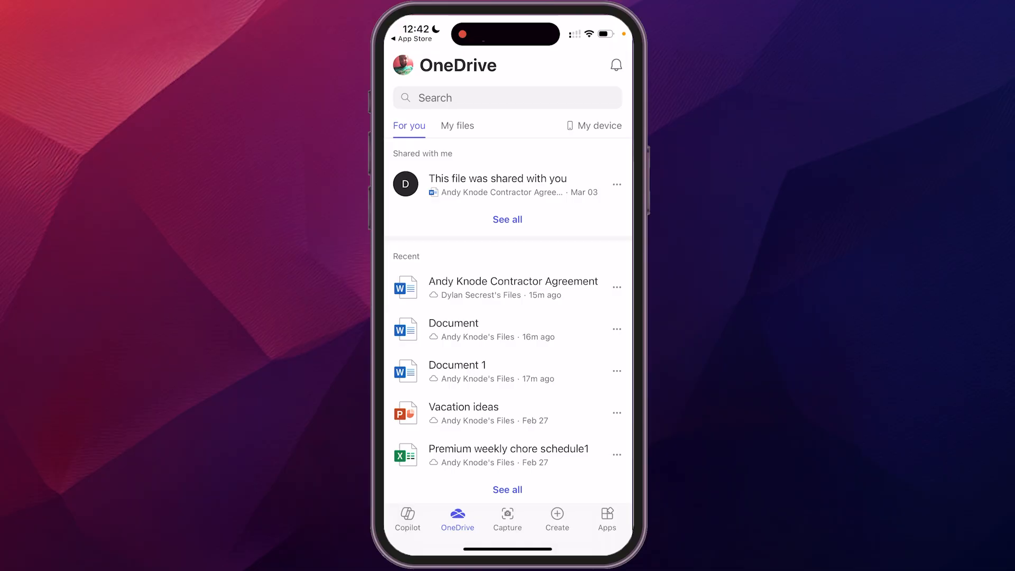
From the Apps home, start PDF Tools' PDF to Word and browse storage locations
left_click(607, 514)
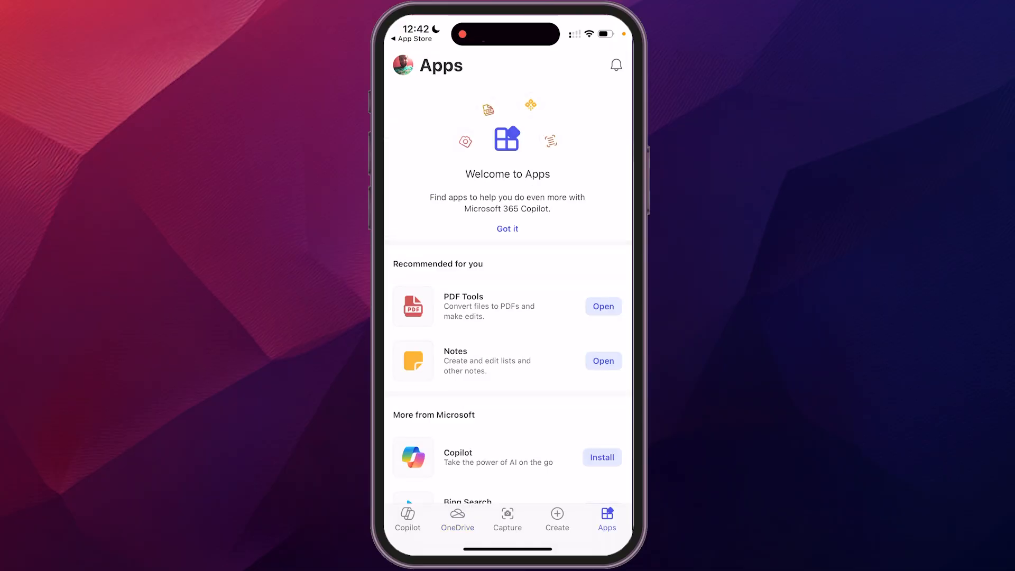
left_click(603, 307)
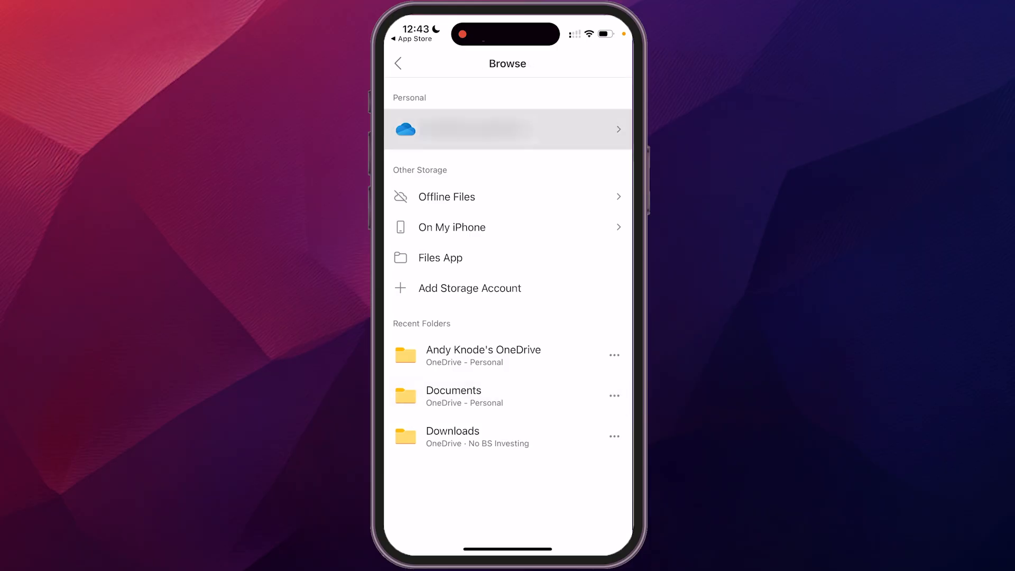
Pick 'HF154 - How to Edit PDF File in Mobile' from personal OneDrive and convert it to Word
left_click(508, 129)
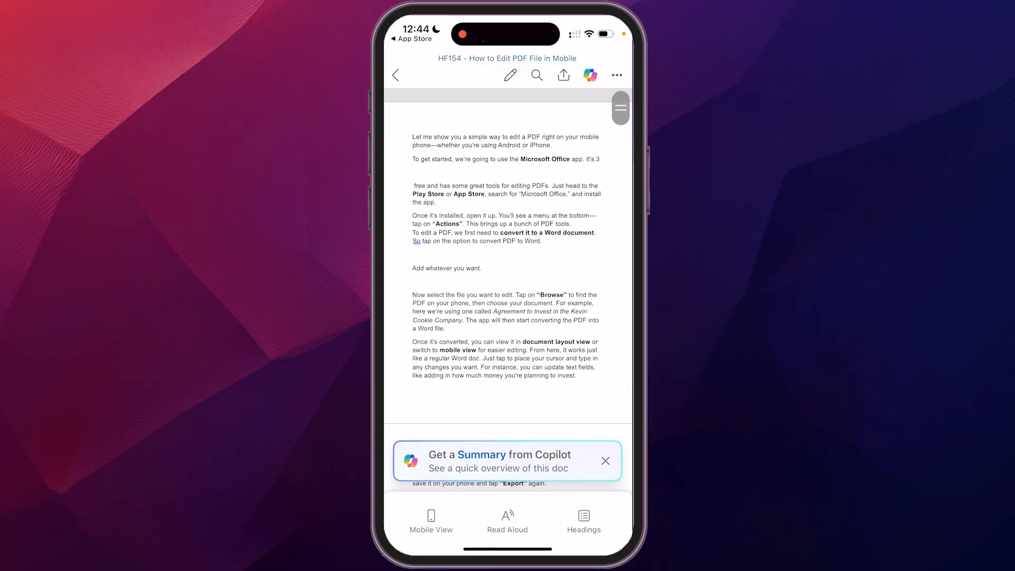
Dismiss the Copilot Summary banner and begin exporting the document via the three-dots menu
left_click(605, 462)
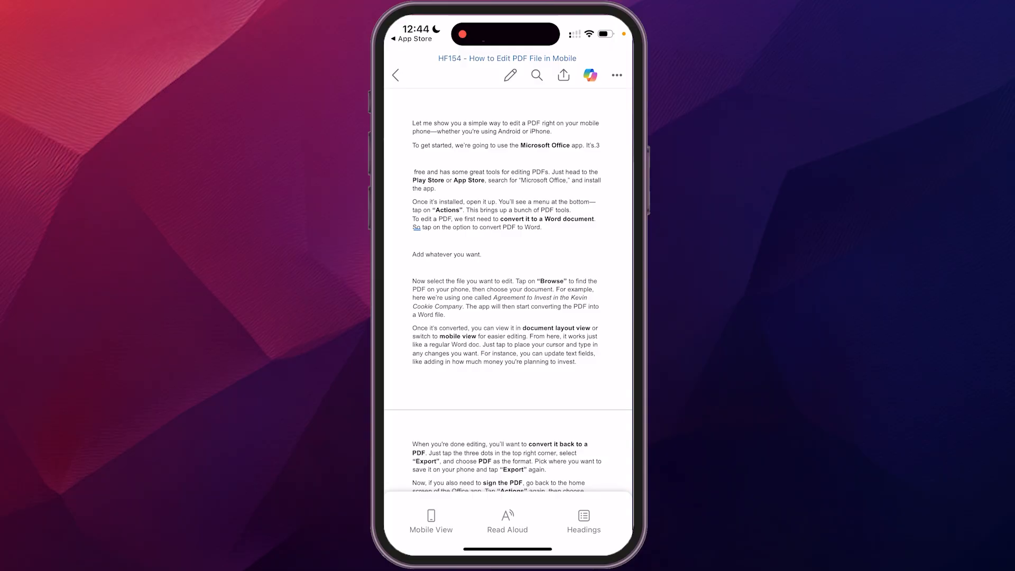
left_click(616, 74)
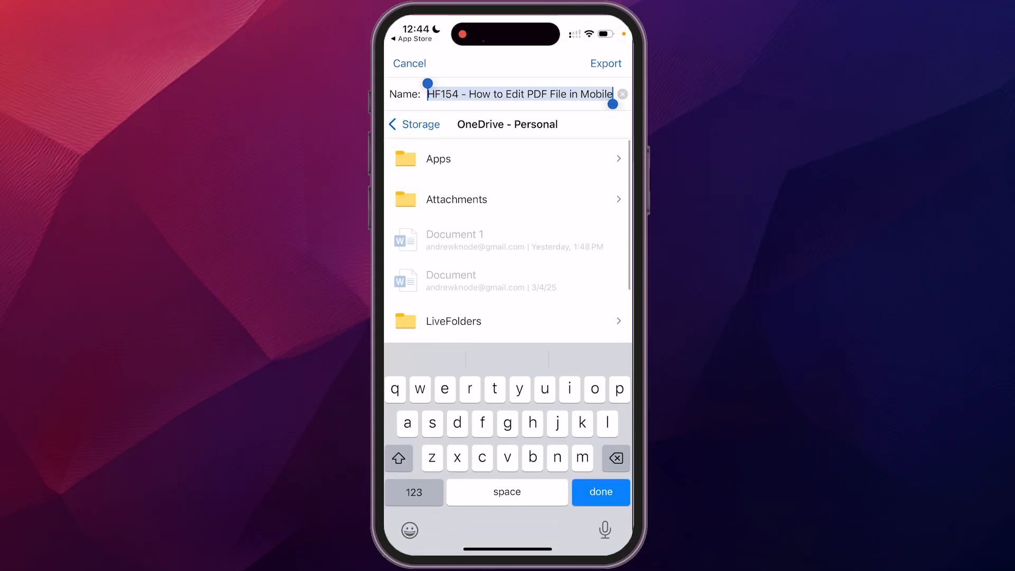
Export the document as PDF under its existing name into OneDrive - Personal
left_click(519, 95)
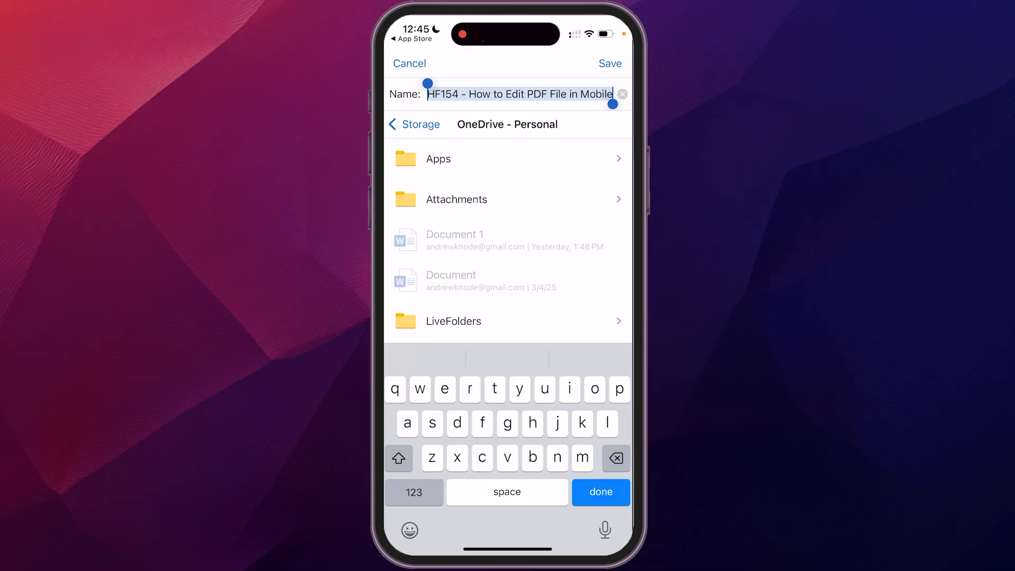
left_click(611, 64)
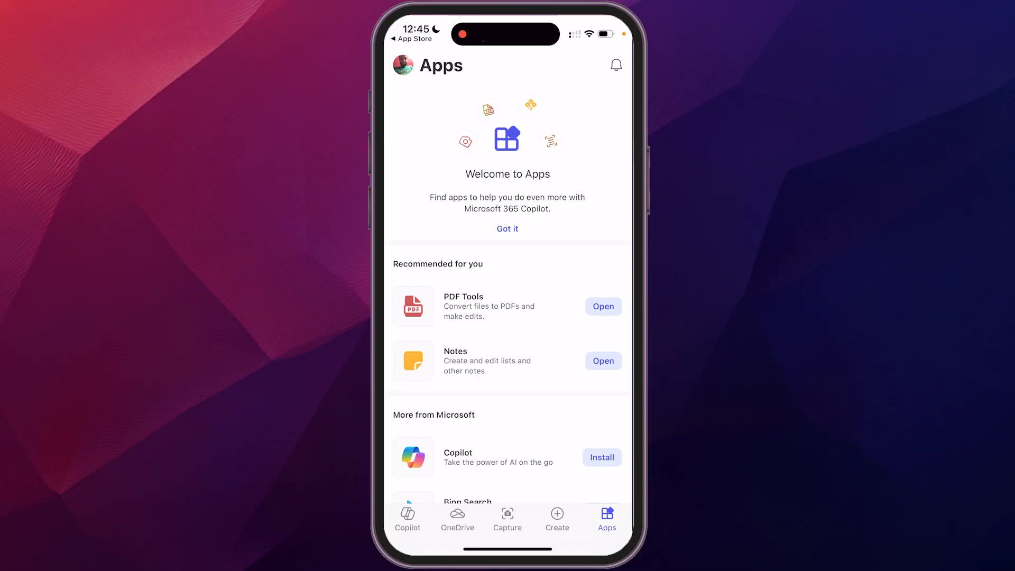
Start Sign a PDF in PDF Tools and load 'new pdf doc' from Recent
left_click(602, 307)
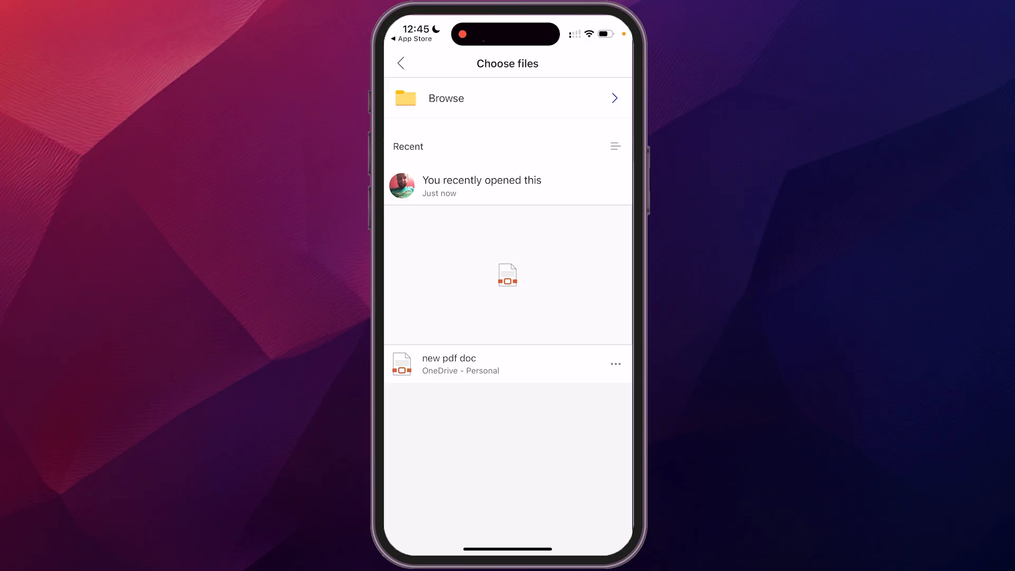
left_click(401, 63)
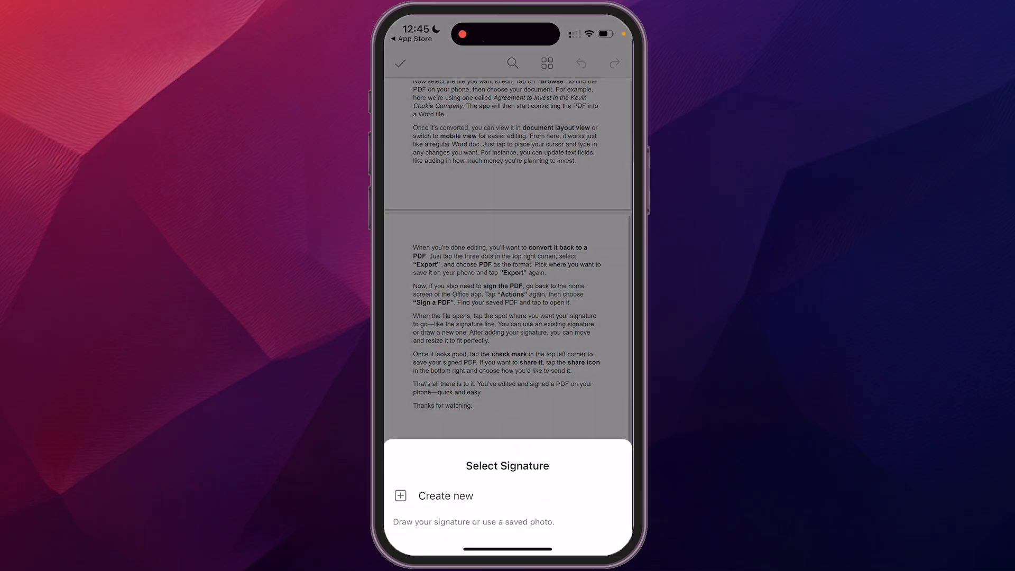
Draw a new handwritten signature, store it for reuse, and place it on page 2
left_click(446, 497)
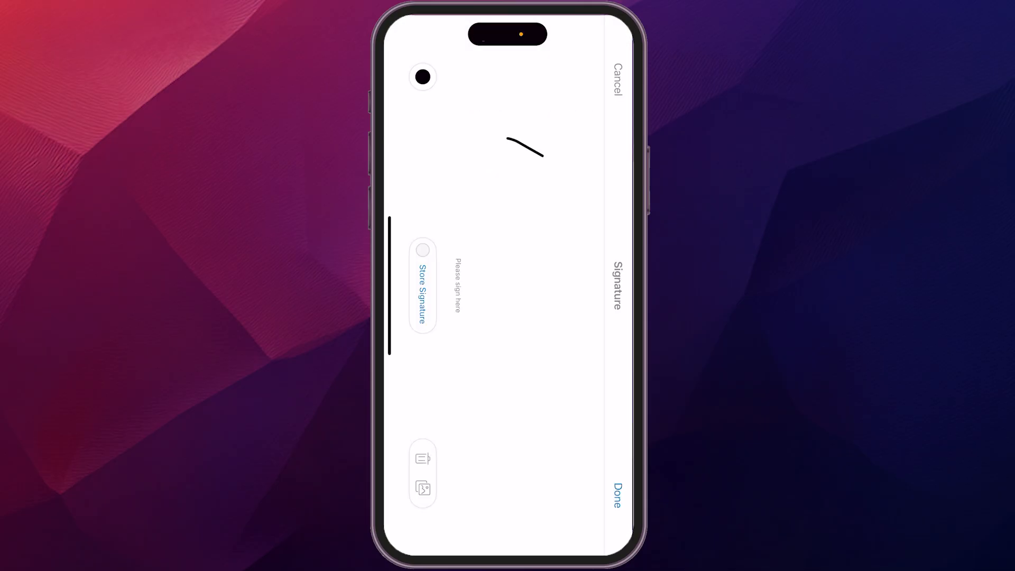
left_click_drag(512, 104, 550, 454)
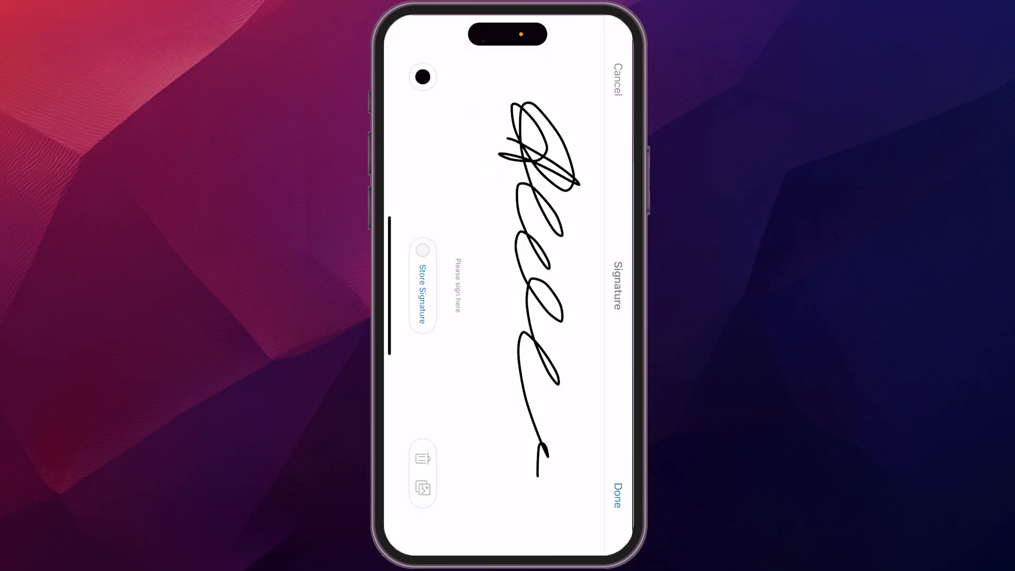
left_click(423, 249)
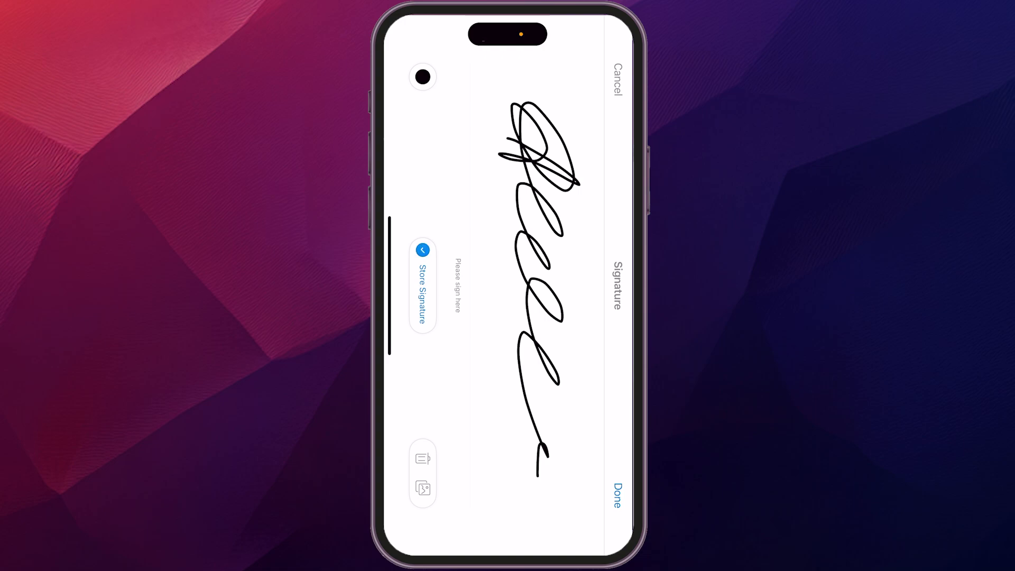
left_click(620, 489)
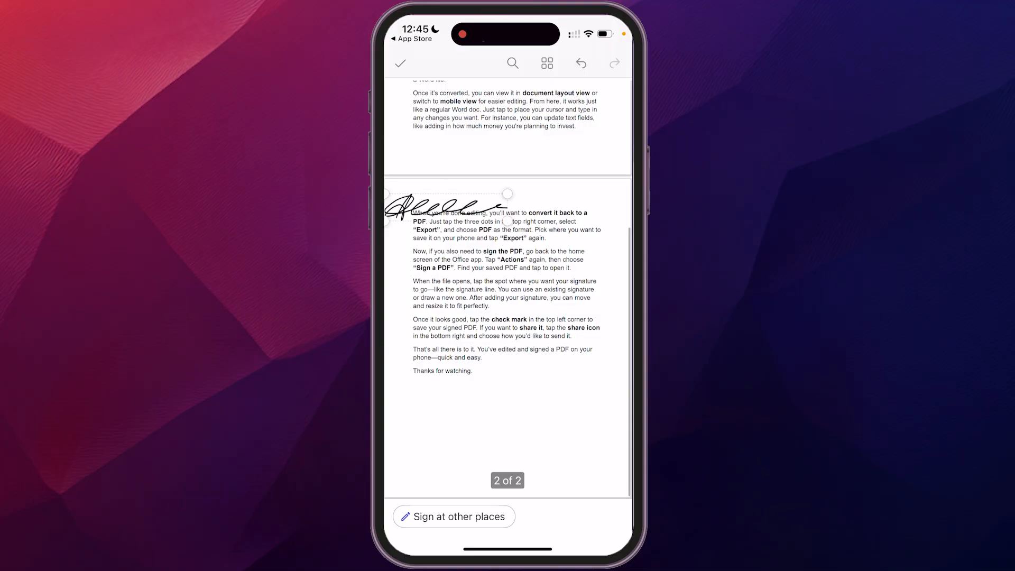
left_click_drag(446, 206, 447, 355)
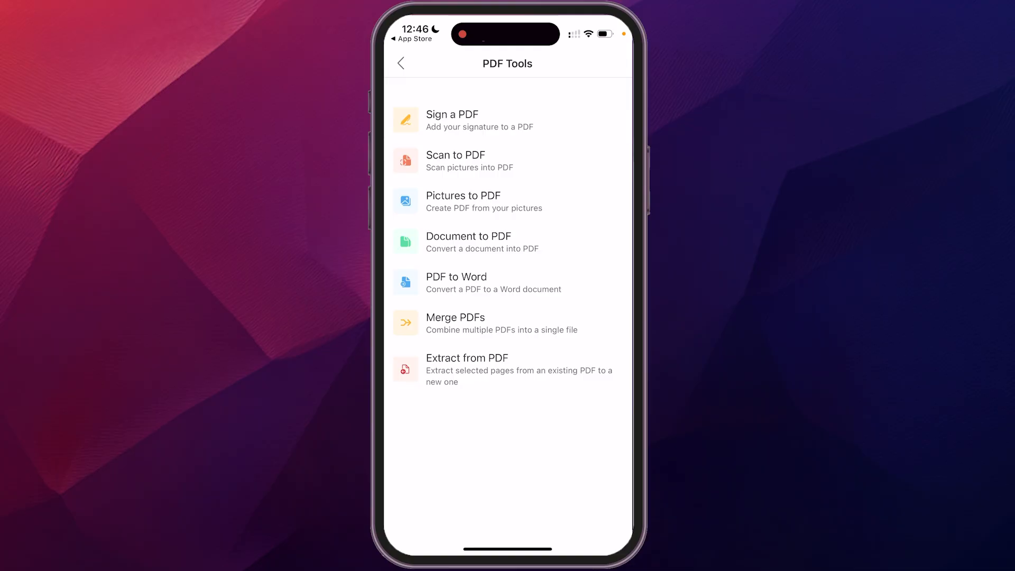
Go back from PDF Tools to the Apps home screen
left_click(401, 64)
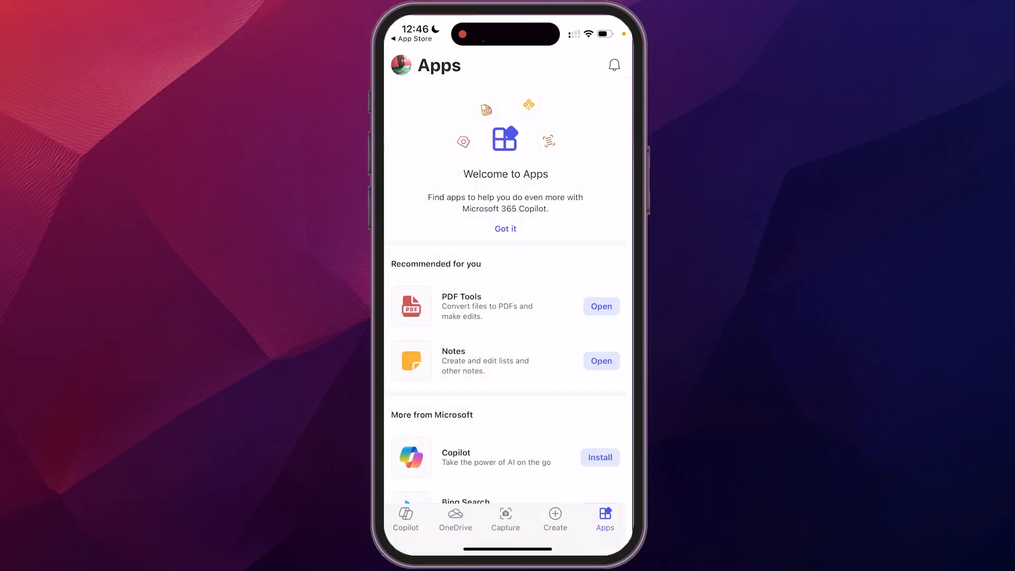